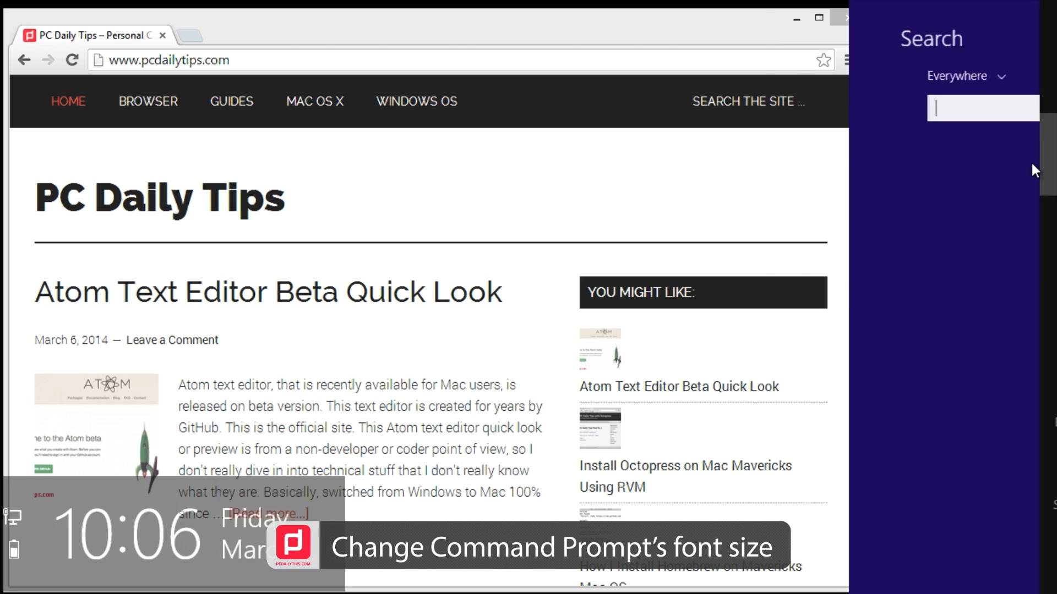
Step: Search for 'cmd' and launch Command Prompt via Run as administrator
{"action": "type", "text": "cmd"}
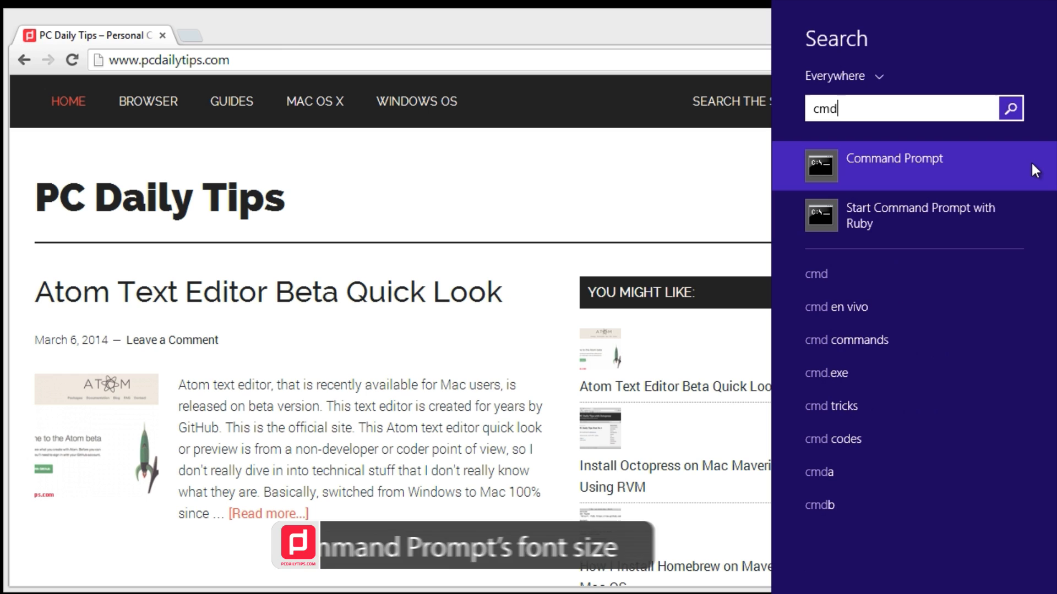
{"action": "right_click", "coordinate": [894, 165]}
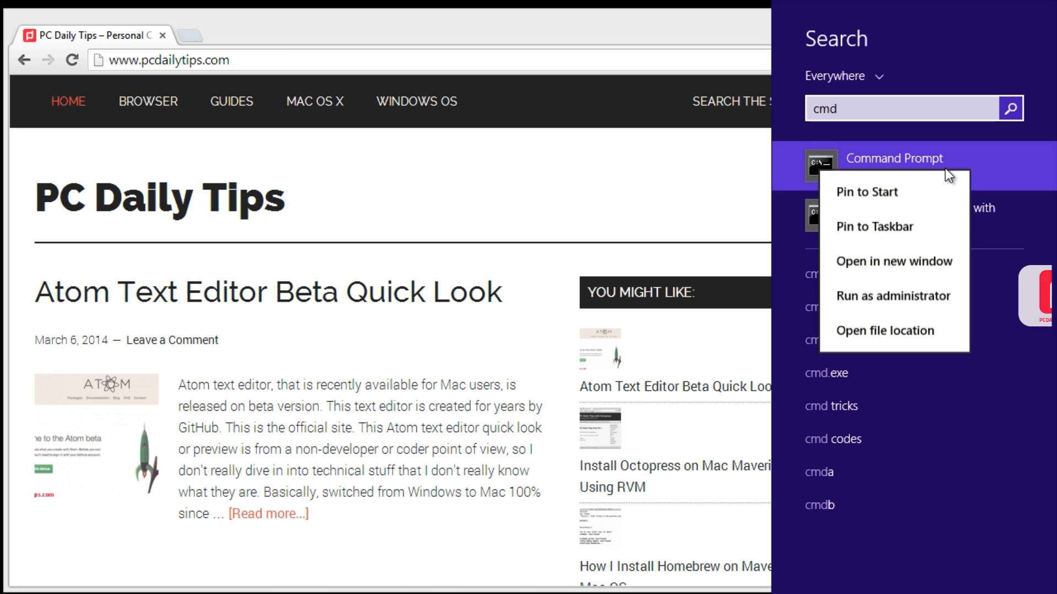
{"action": "mouse_move", "coordinate": [892, 297]}
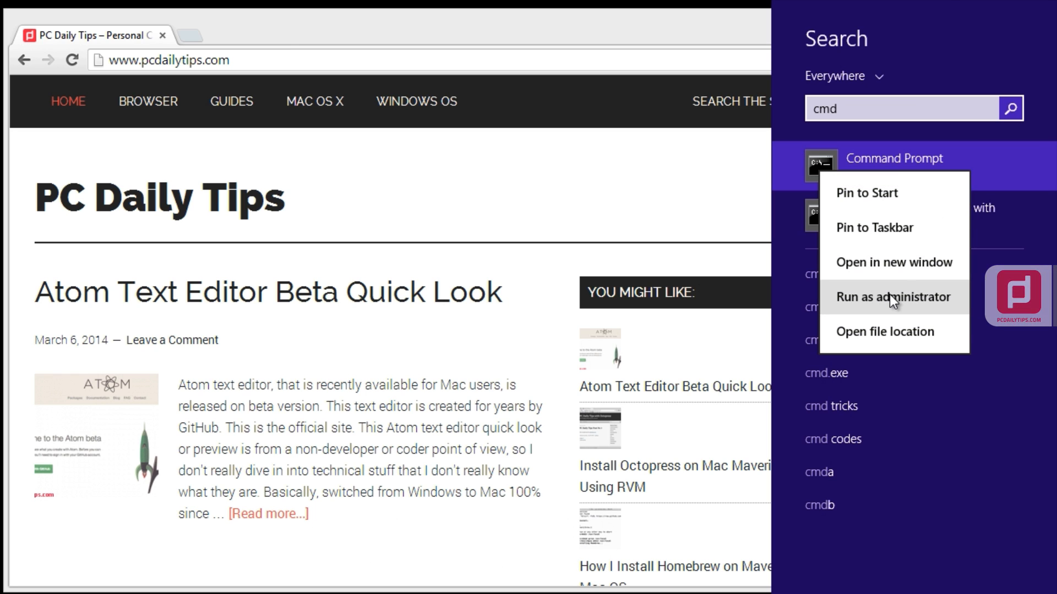
{"action": "left_click", "coordinate": [886, 297]}
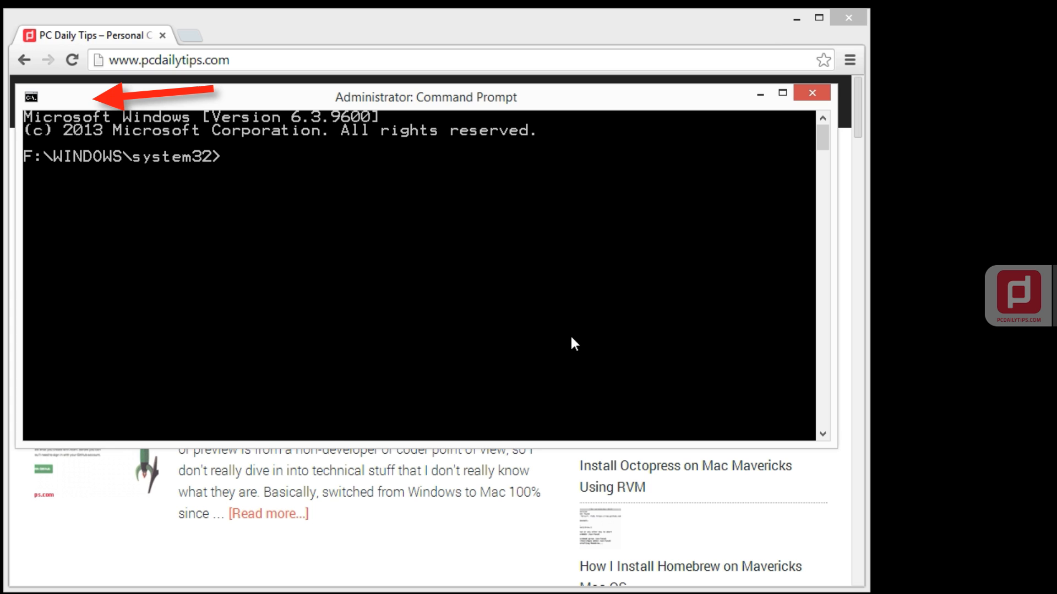
Step: In the console's Properties Font settings, choose Raster Fonts size 5 x 12 and apply it
{"action": "left_click", "coordinate": [29, 97]}
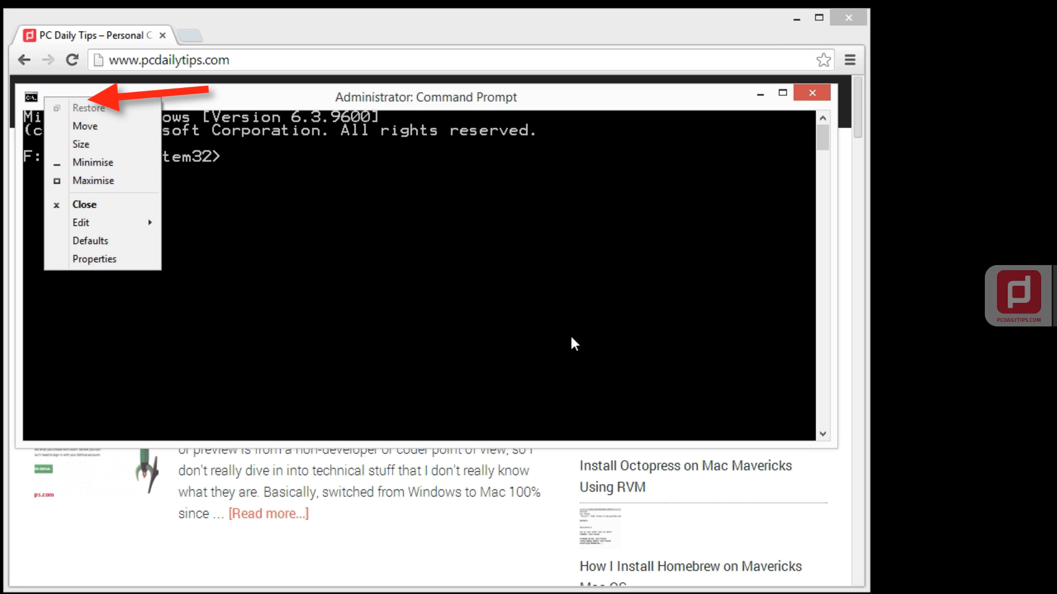
{"action": "left_click", "coordinate": [94, 259]}
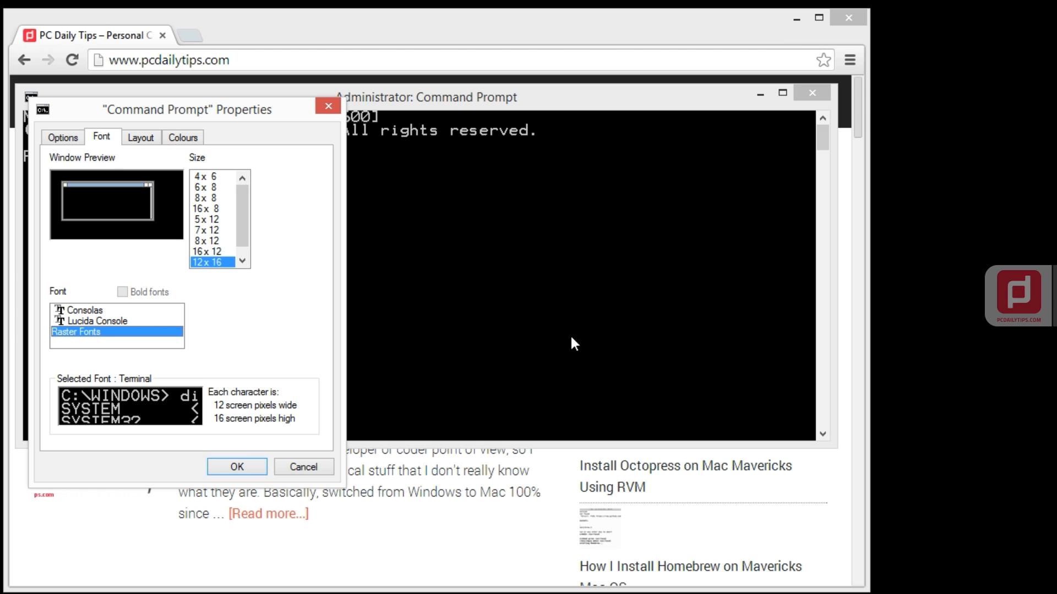
{"action": "left_click", "coordinate": [212, 231]}
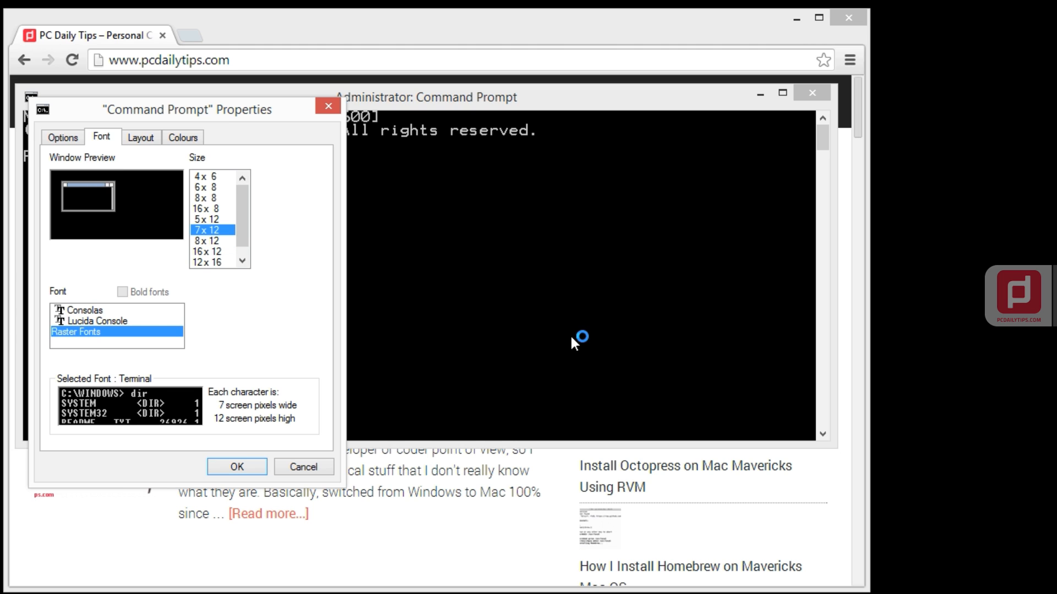
{"action": "left_click", "coordinate": [211, 220]}
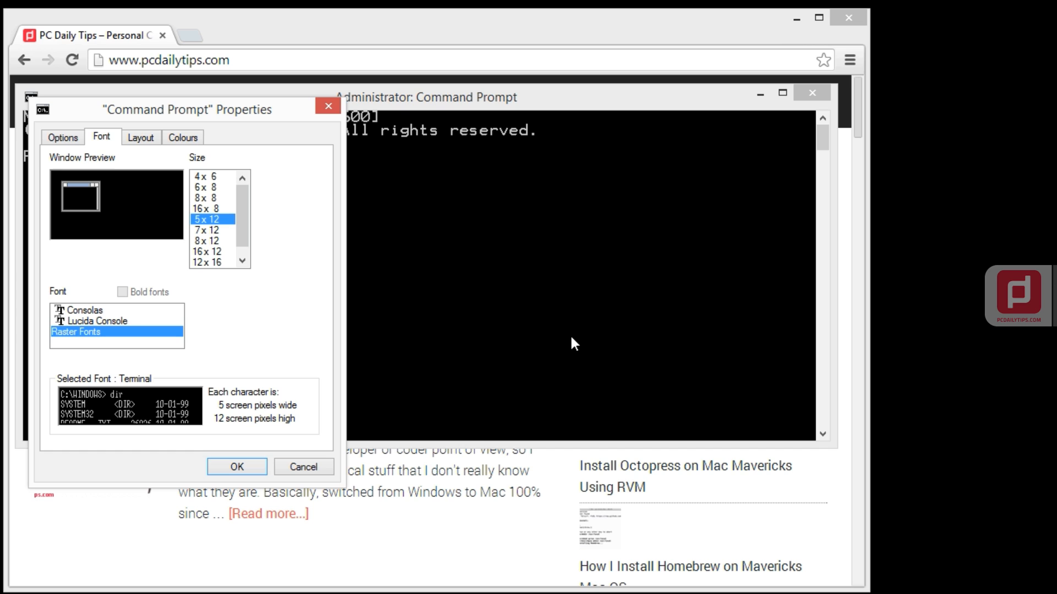
{"action": "left_click", "coordinate": [209, 231]}
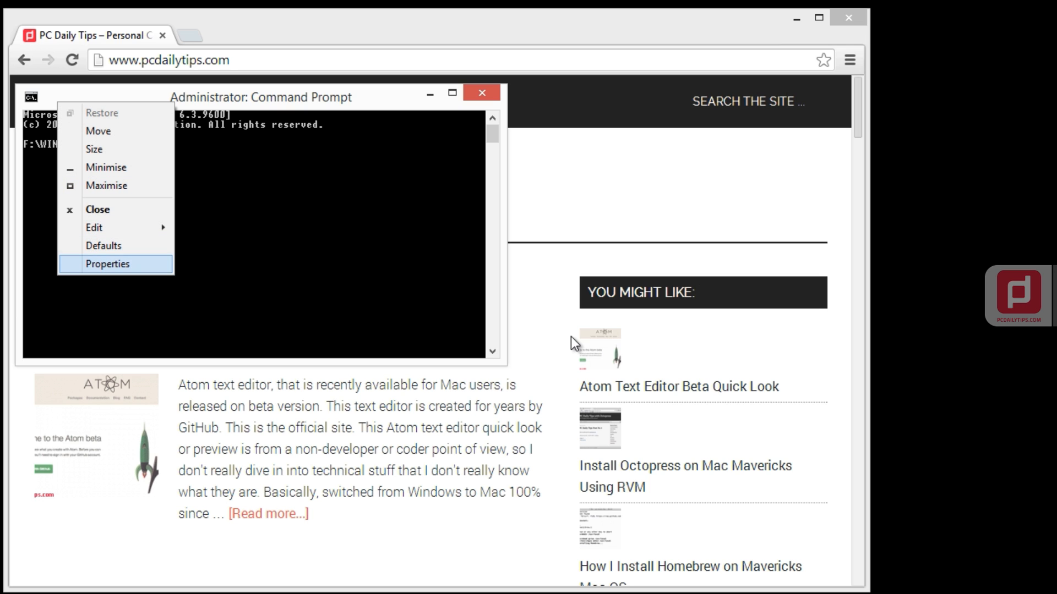
Step: Reopen the console Properties and review the Layout and Colours settings
{"action": "left_click", "coordinate": [107, 263]}
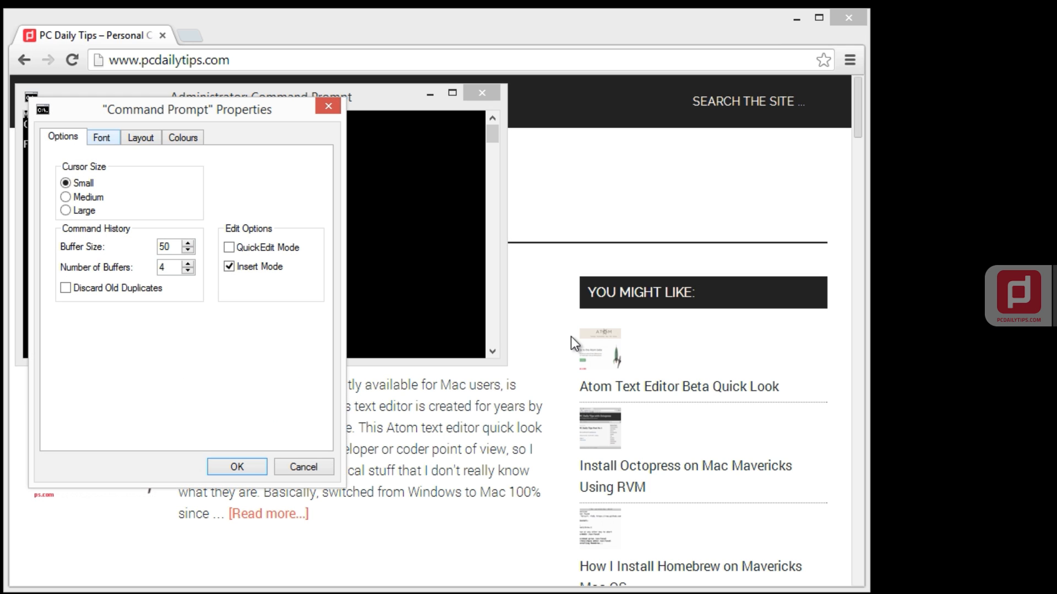
{"action": "left_click", "coordinate": [140, 137]}
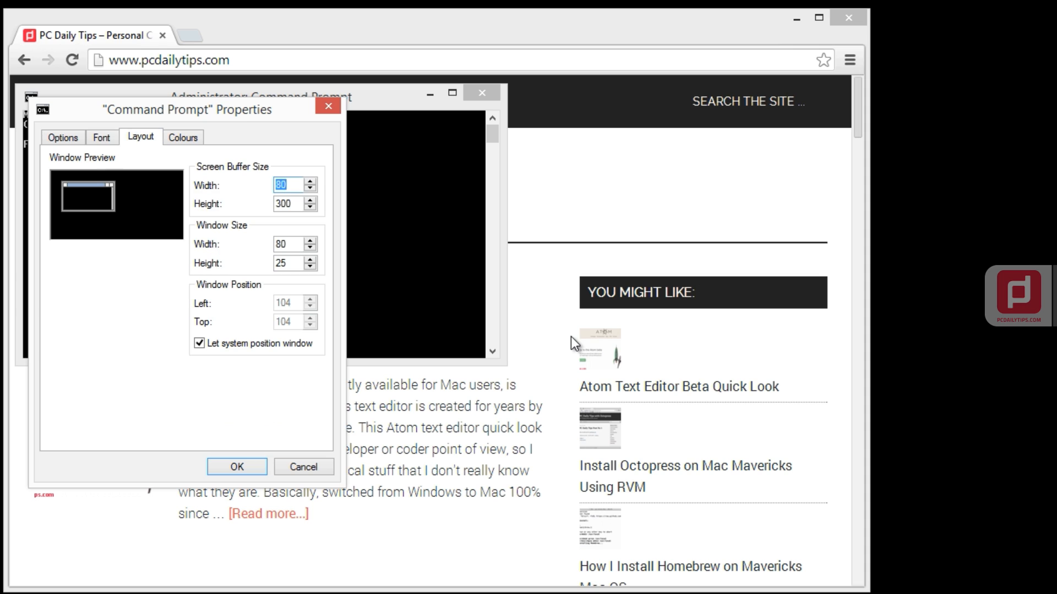
{"action": "left_click", "coordinate": [183, 137]}
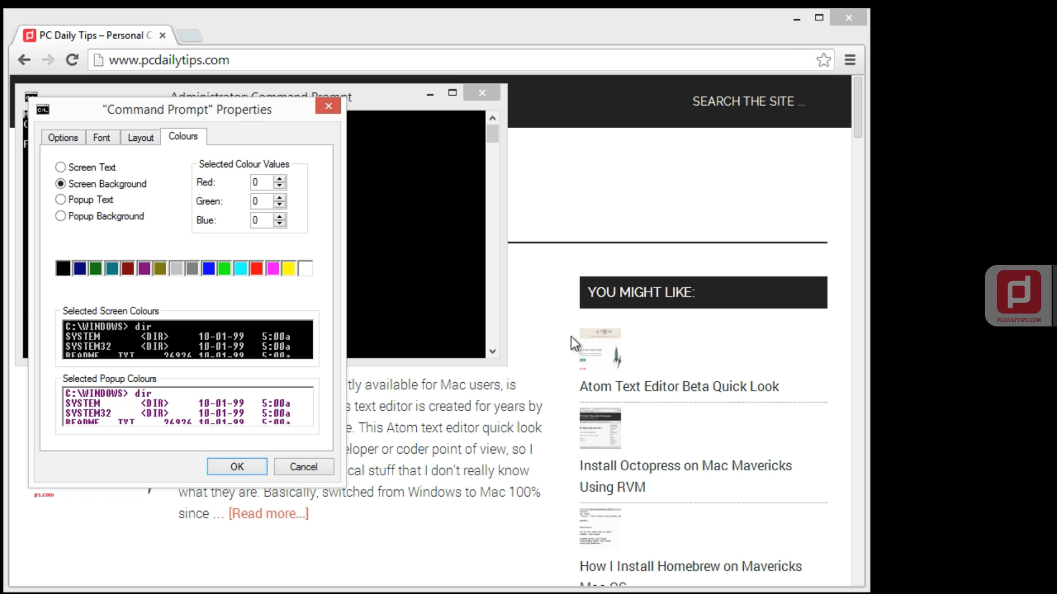